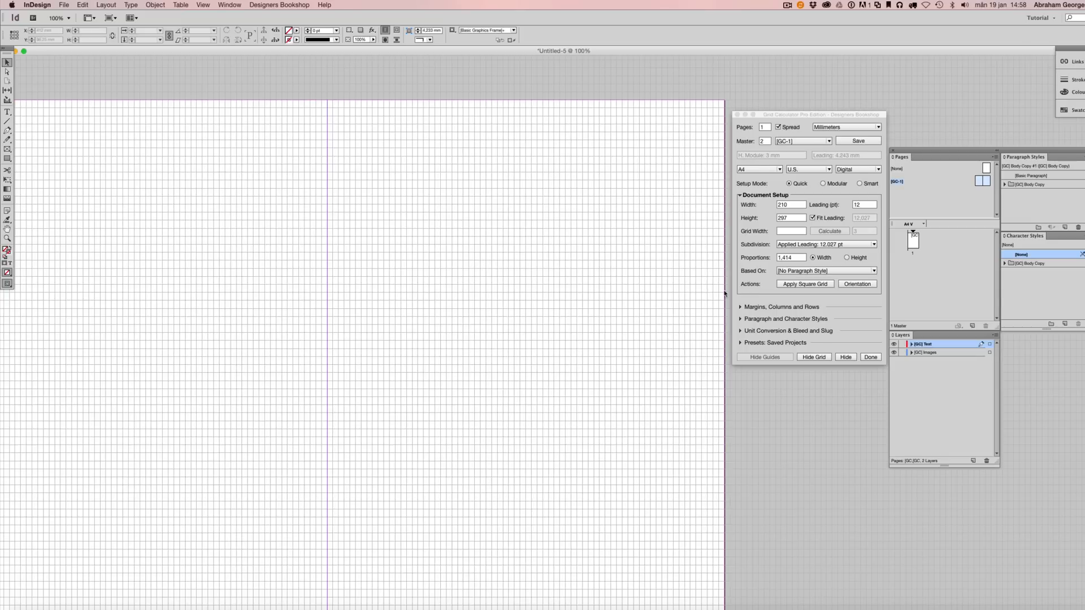
mouse_move(765, 319)
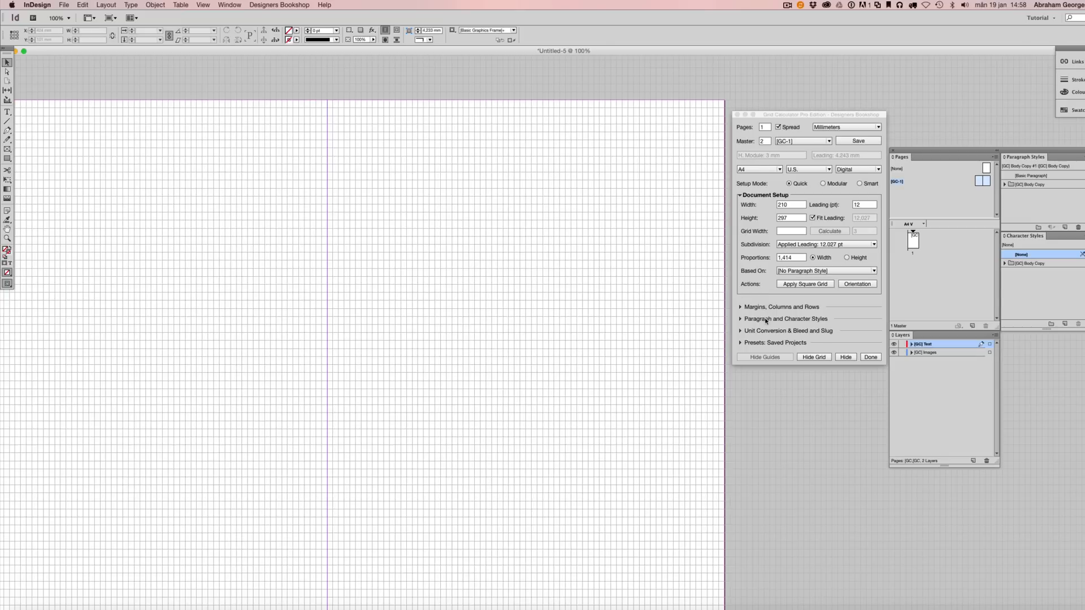
Step: Expand the Paragraph and Character Styles section showing Body Copy in Adobe Garamond Pro 10 pt
left_click(786, 318)
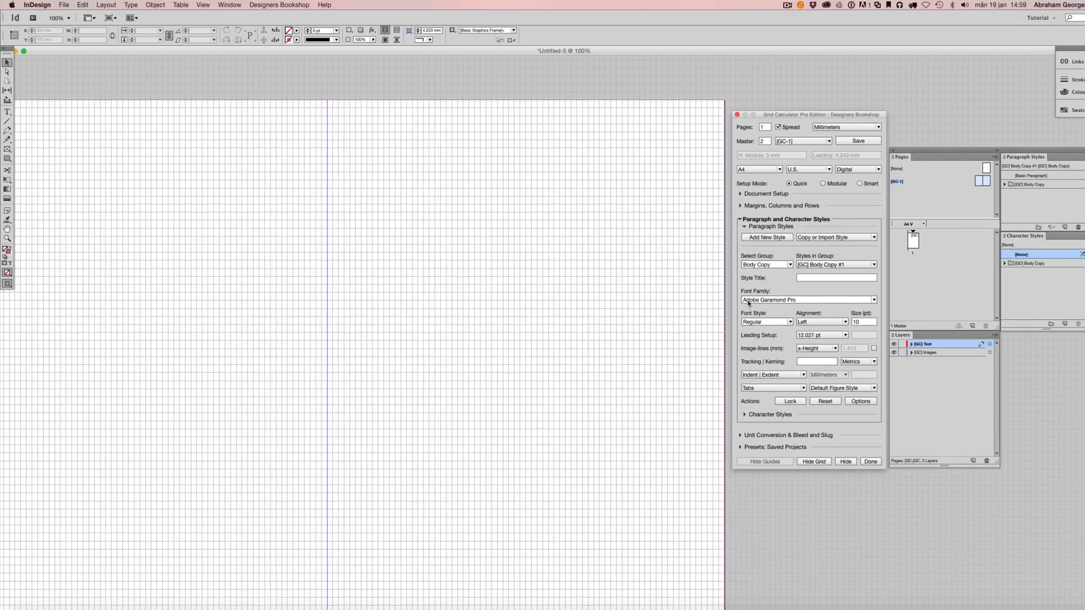
mouse_move(794, 304)
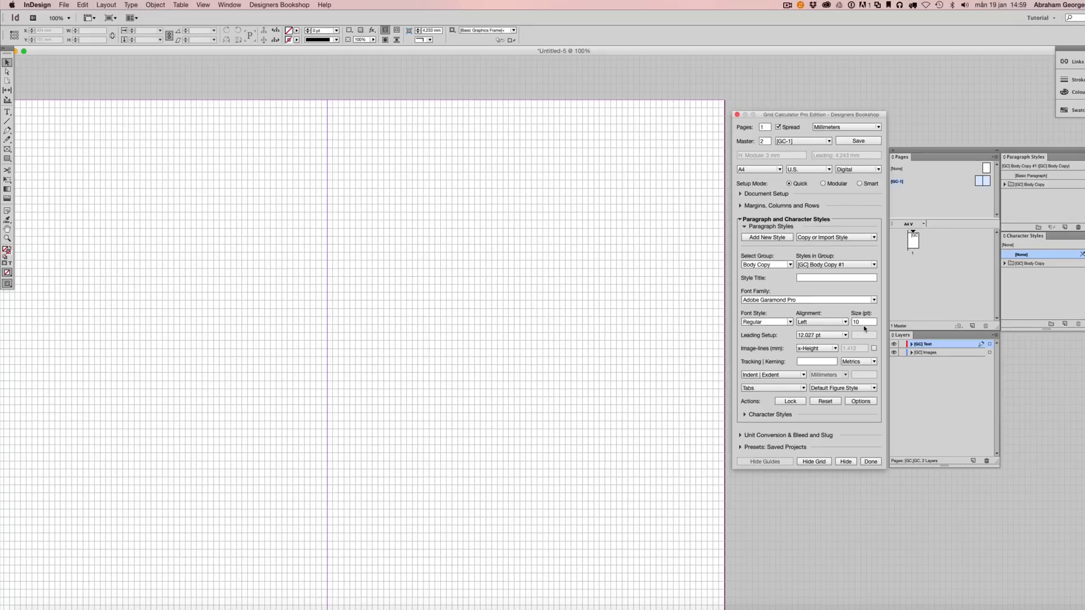
mouse_move(433, 206)
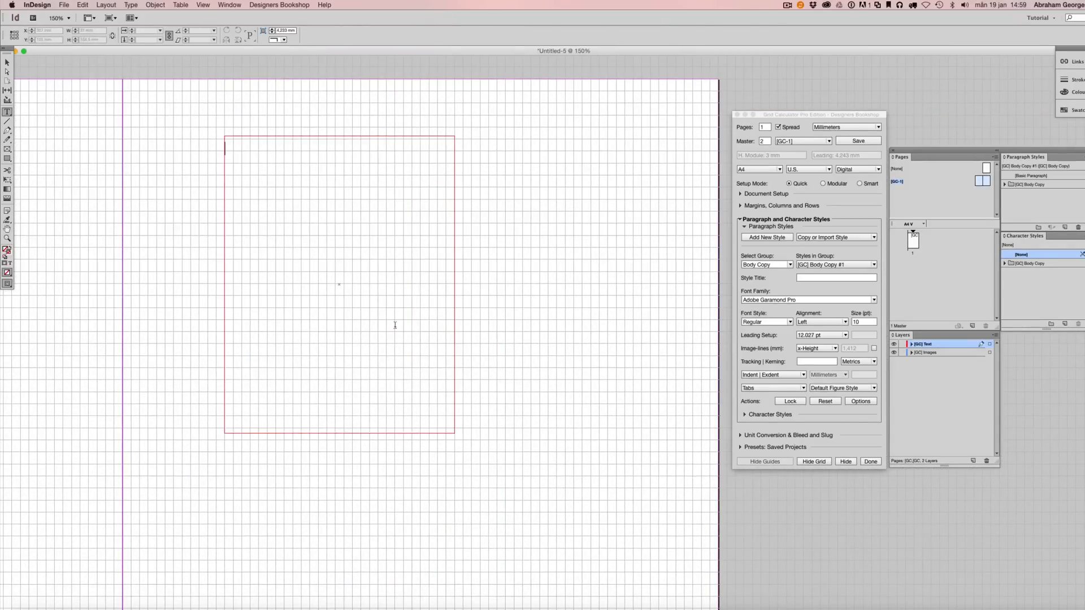
Step: Place the cursor in the empty text frame to fill it with Garamond placeholder text
left_click(130, 5)
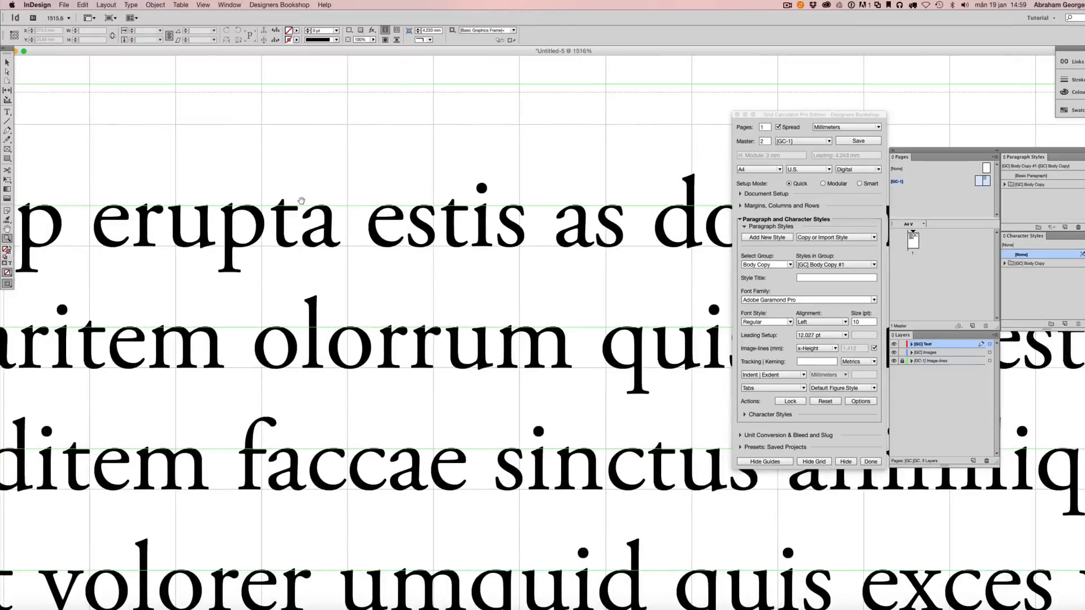
Step: Insert test letters 'x' and 'H' into the body text and set Image-lines to x-Height
type("x")
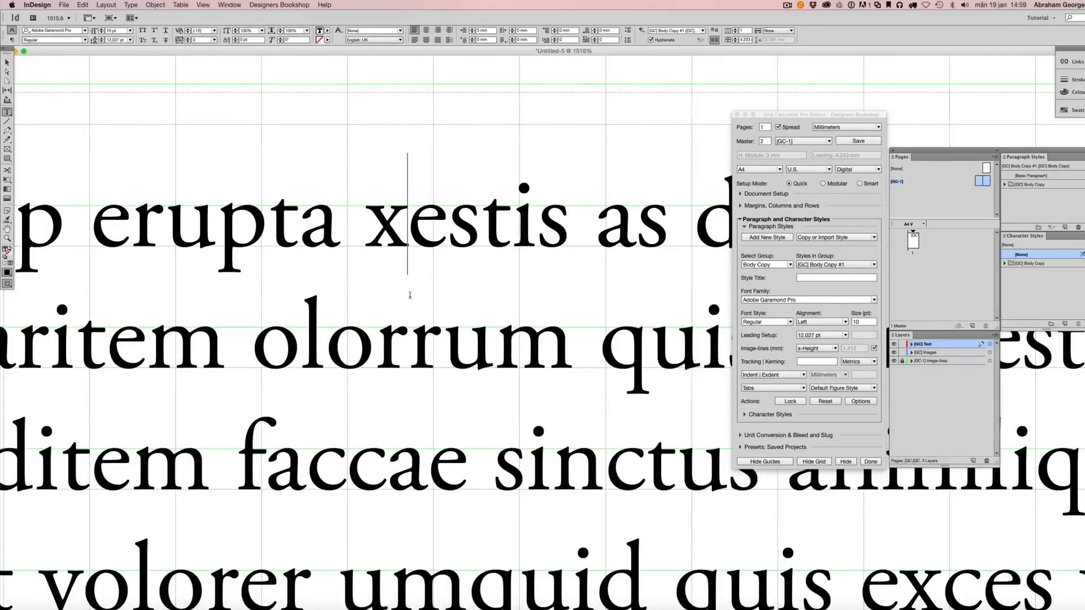
type("H")
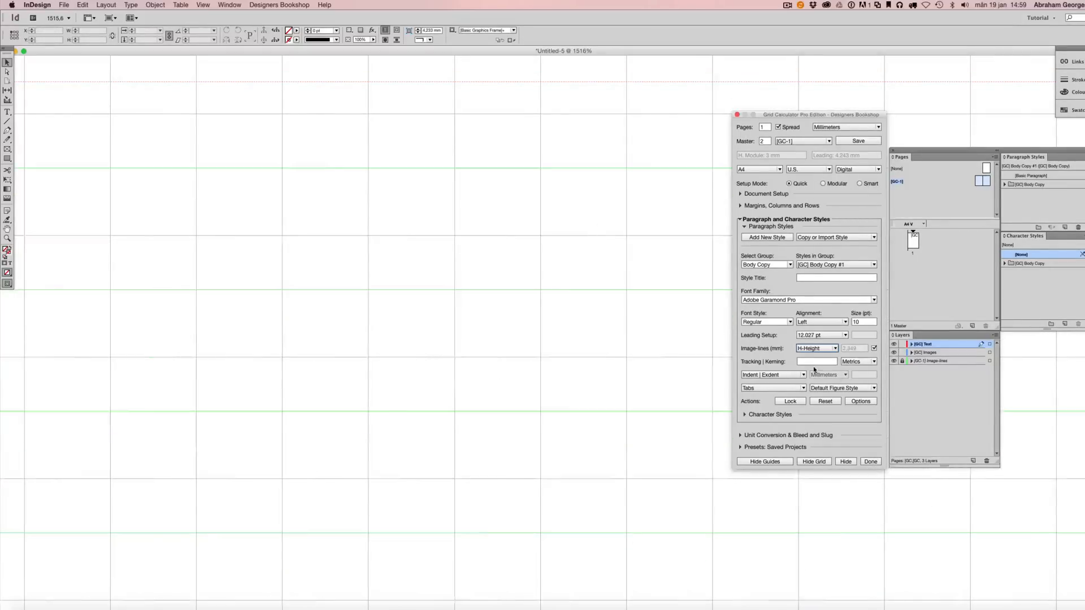
left_click(834, 348)
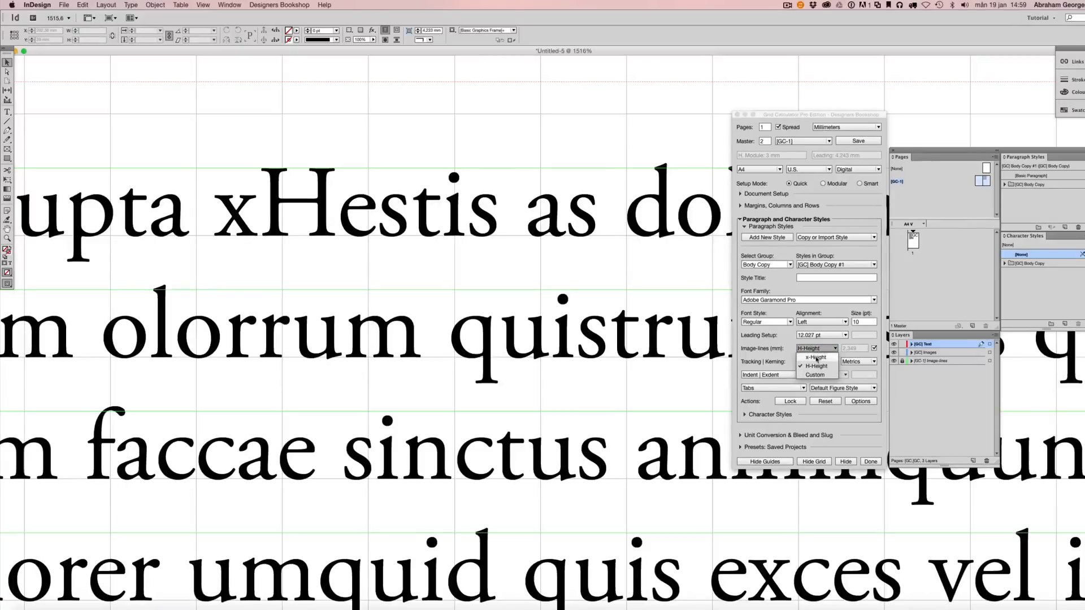
left_click(815, 357)
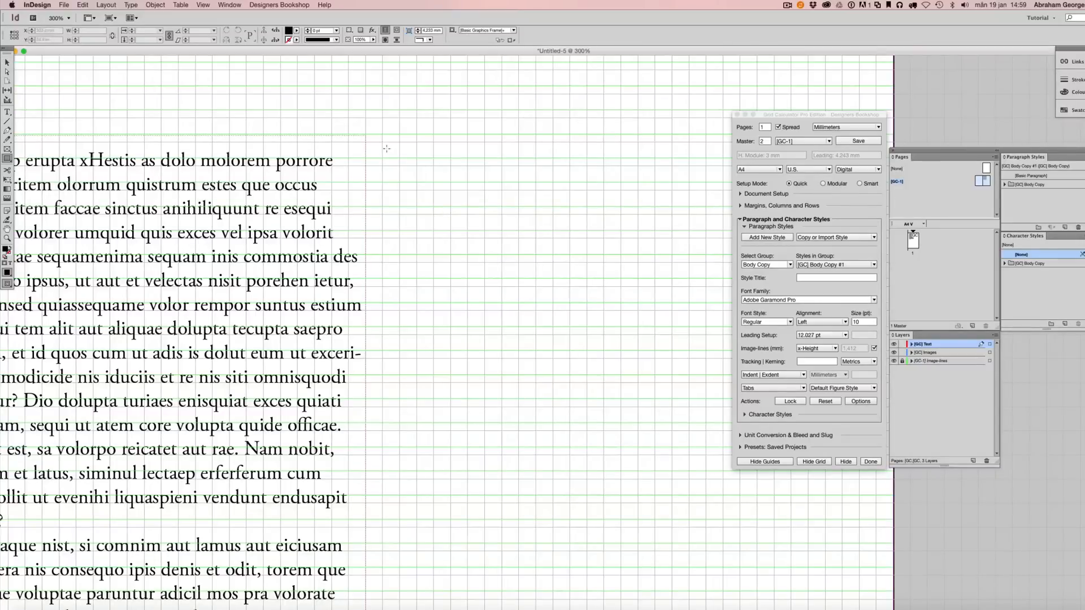
Step: Drag out a graphic frame right of the text, snapping its top and bottom to image-line guides
left_click_drag(385, 159, 517, 356)
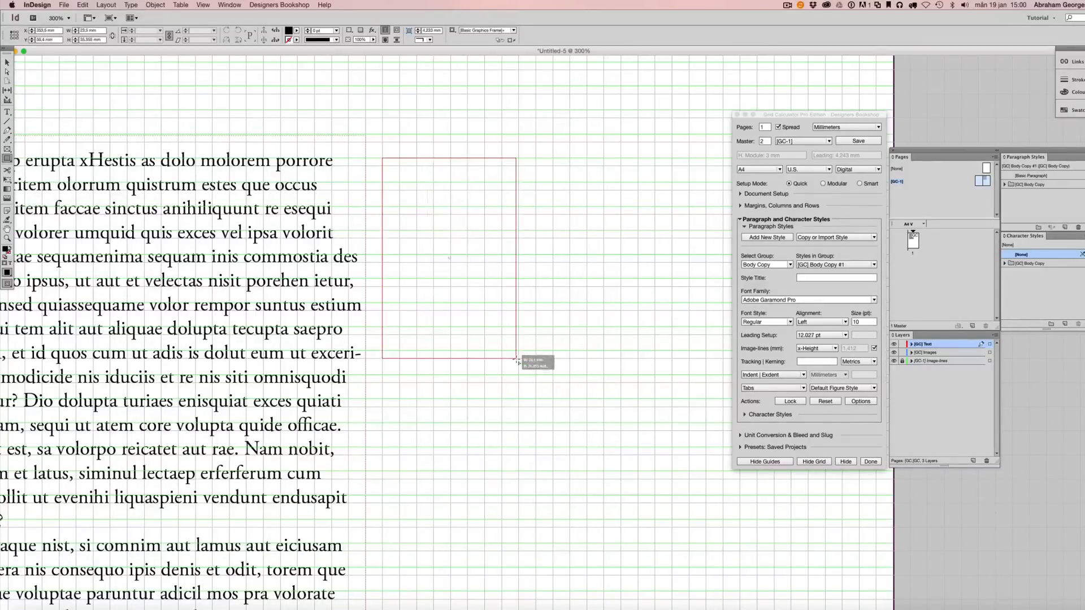
left_click_drag(517, 360, 516, 196)
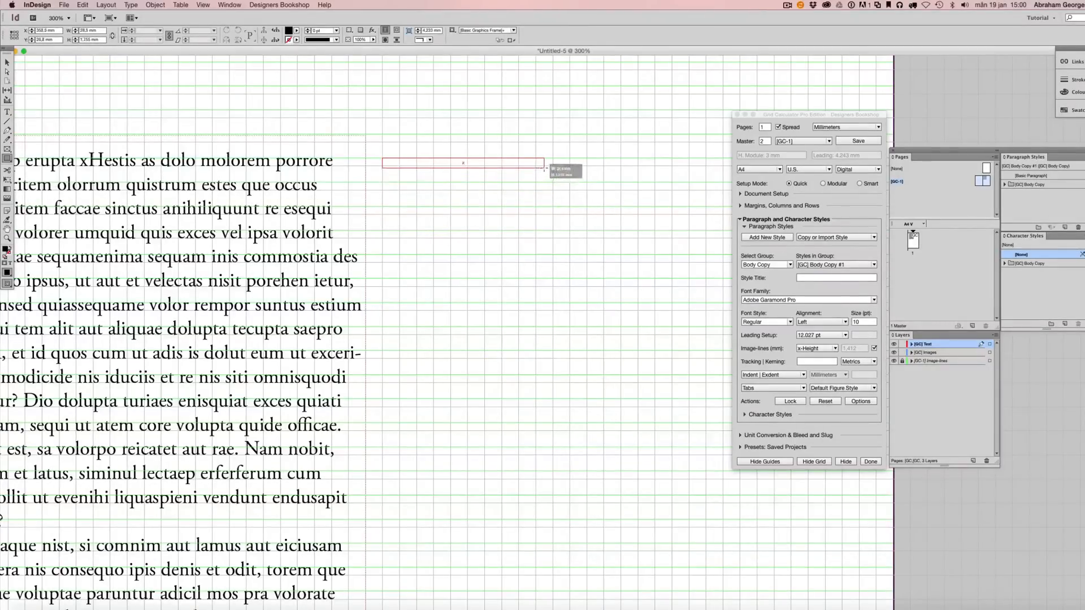
left_click_drag(543, 167, 560, 518)
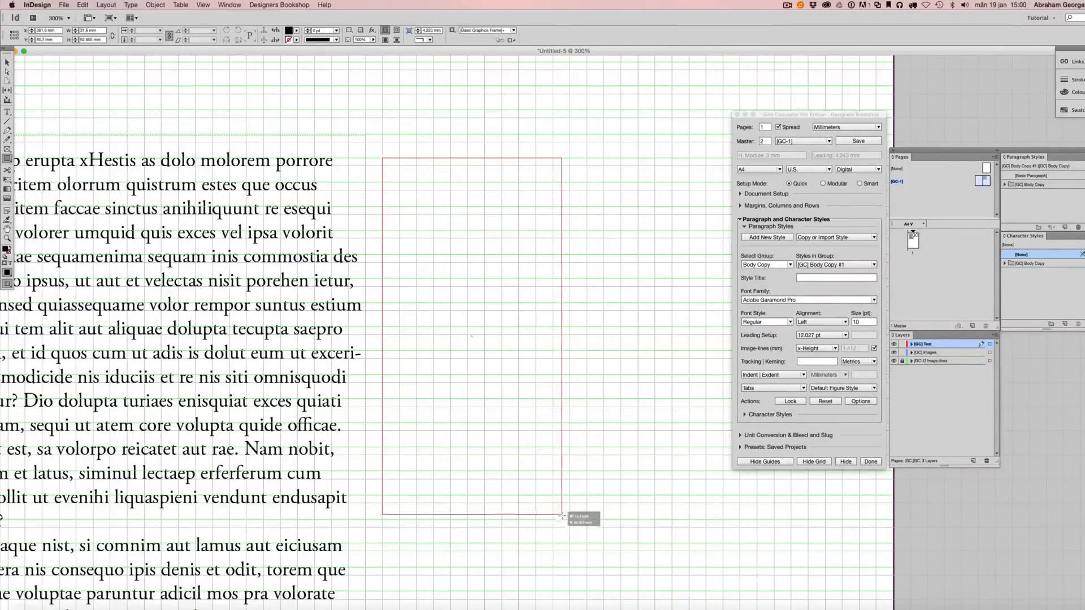
left_click_drag(559, 517, 568, 504)
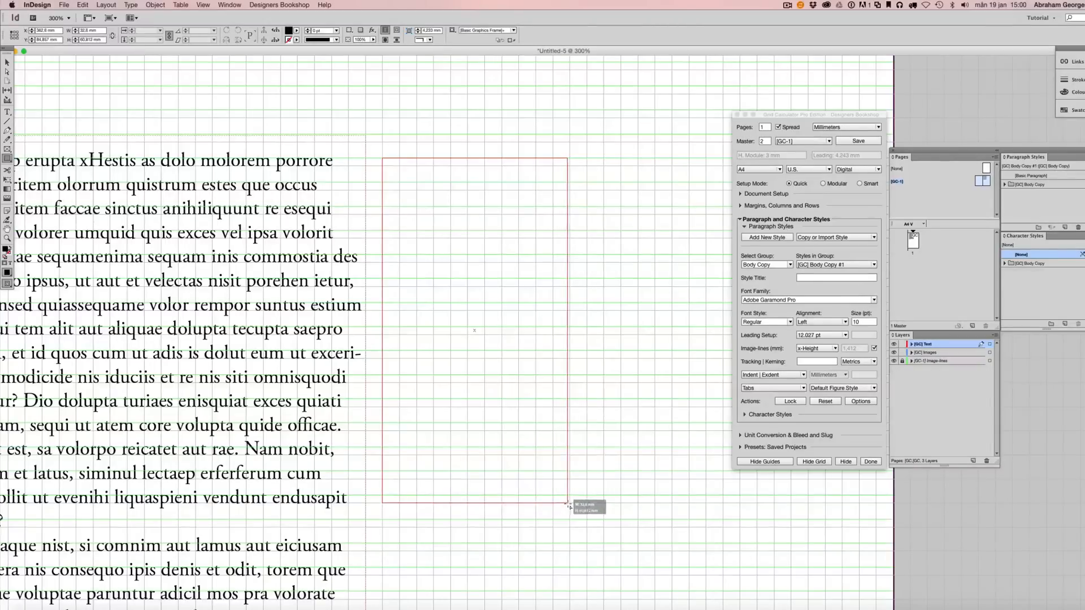